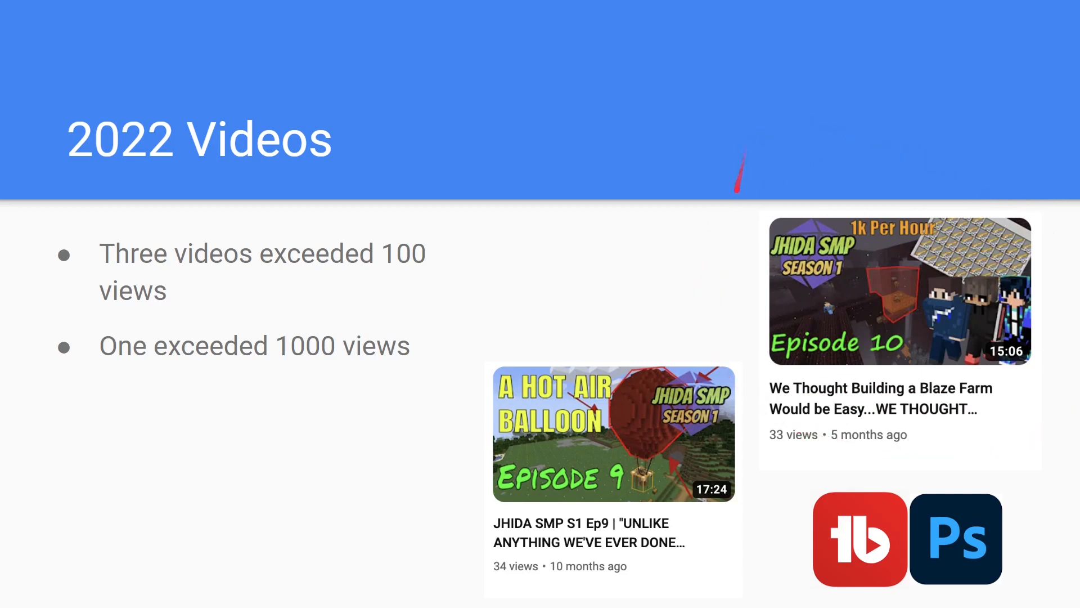
{"action": "mouse_move", "coordinate": [743, 211]}
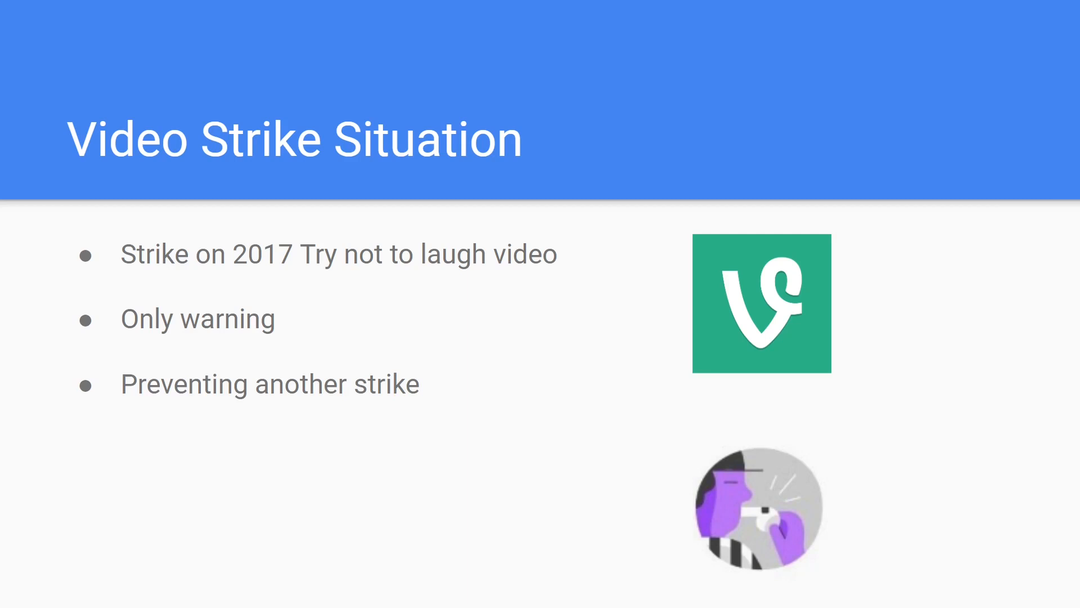
{"action": "key", "text": "Right"}
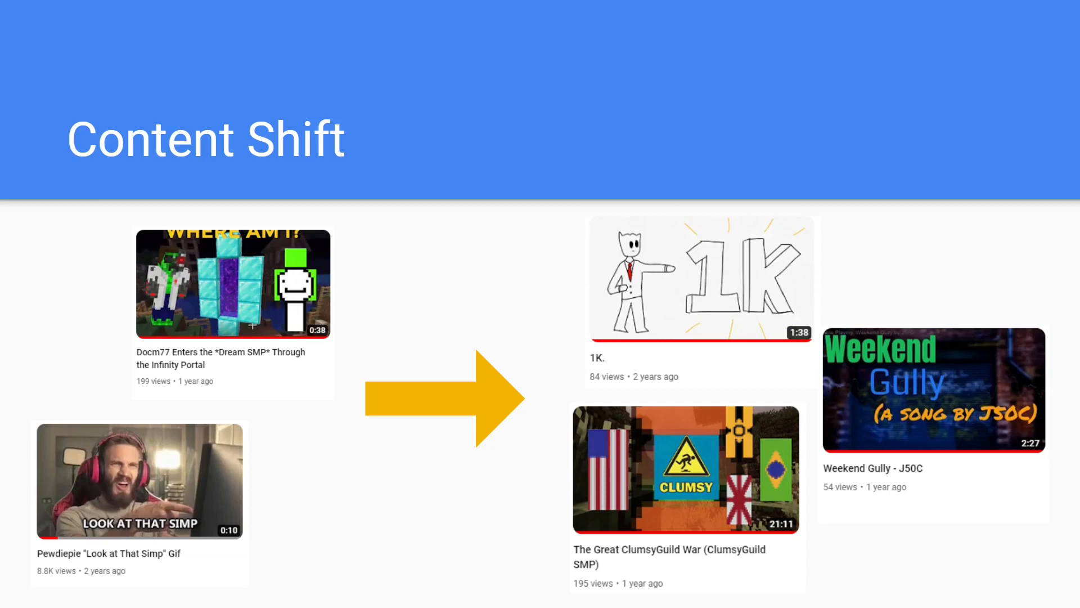
{"action": "mouse_move", "coordinate": [444, 279]}
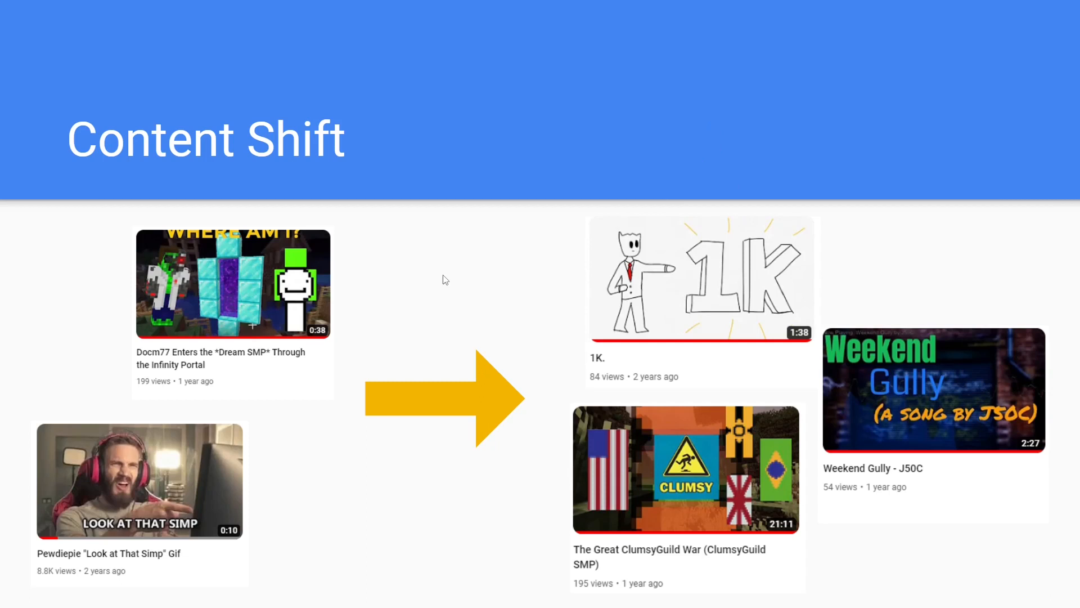
{"action": "key", "text": "Right"}
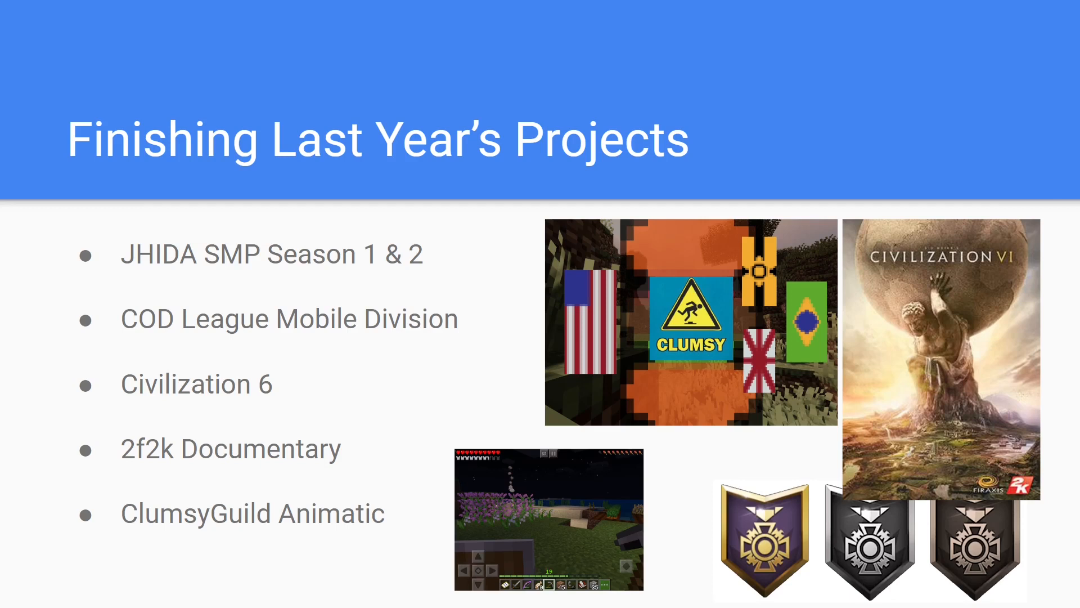
{"action": "mouse_move", "coordinate": [501, 496]}
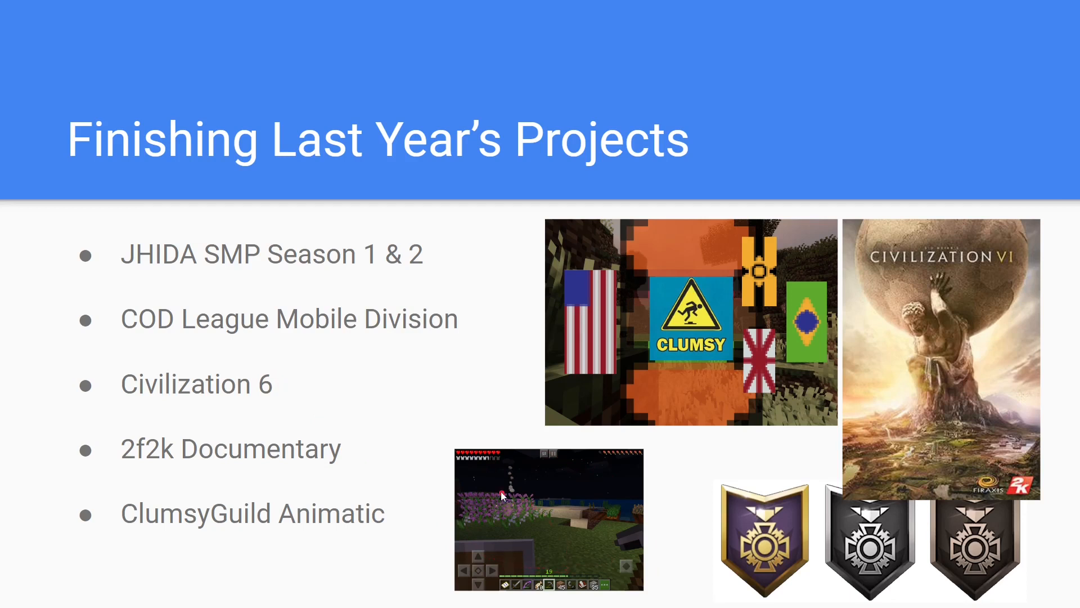